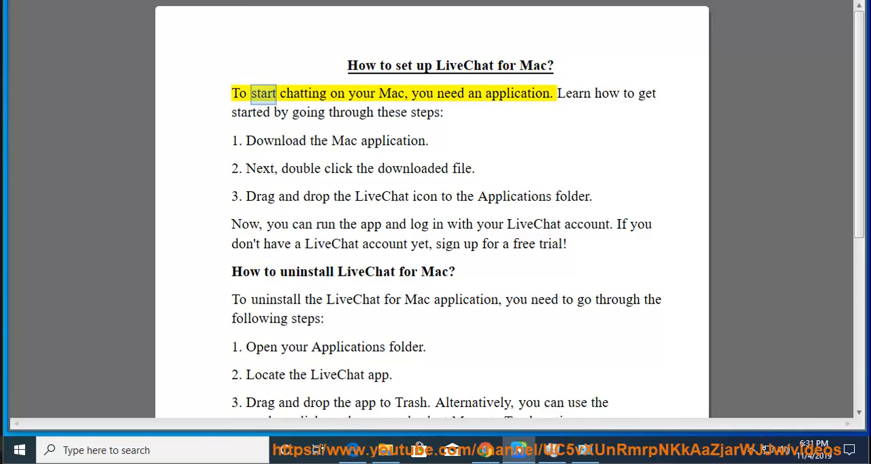
Switch from the Word guide to the browser showing the livechatinc.com homepage.
{"action": "double_click", "coordinate": [517, 92]}
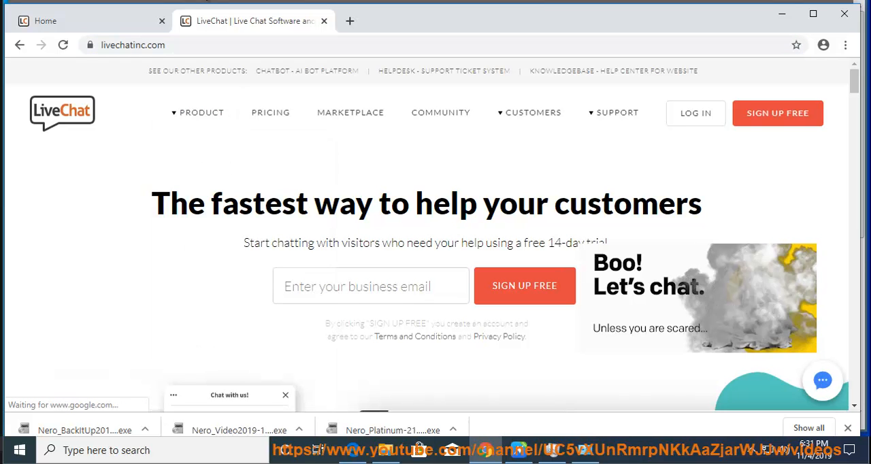
Reach the footer of livechatinc.com and go to the App link under Product.
{"action": "scroll", "scroll_direction": "down", "scroll_amount": 3}
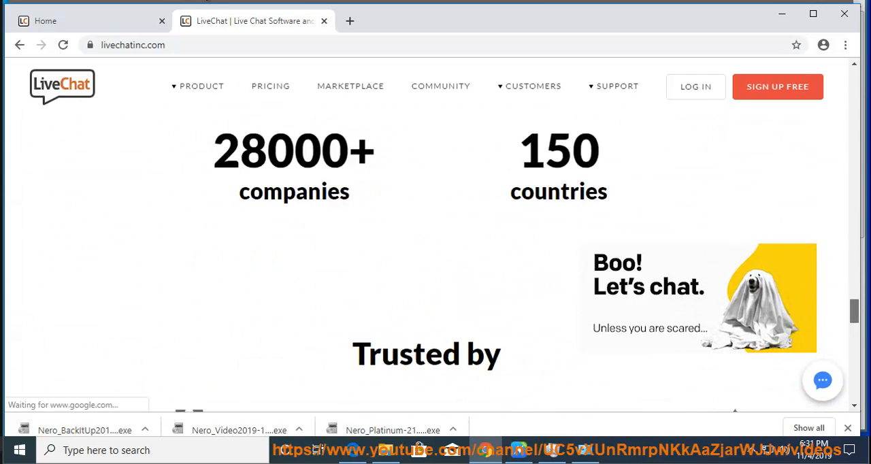
{"action": "scroll", "scroll_direction": "down", "scroll_amount": 3}
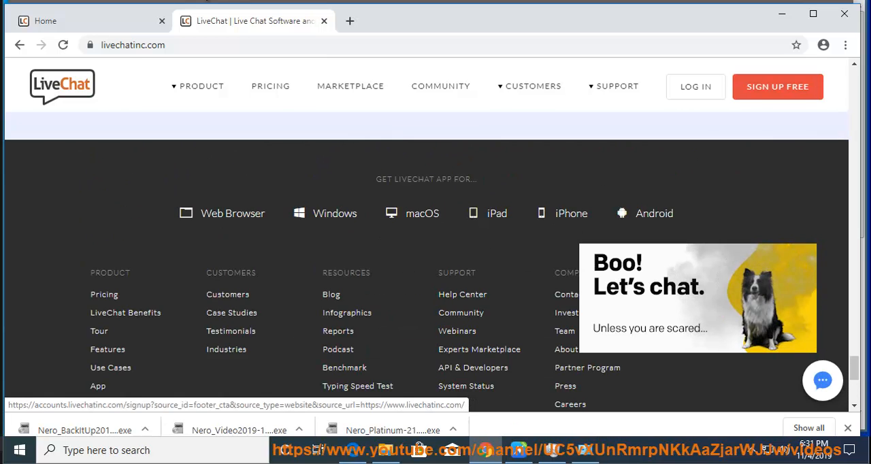
{"action": "scroll", "scroll_direction": "down", "scroll_amount": 3}
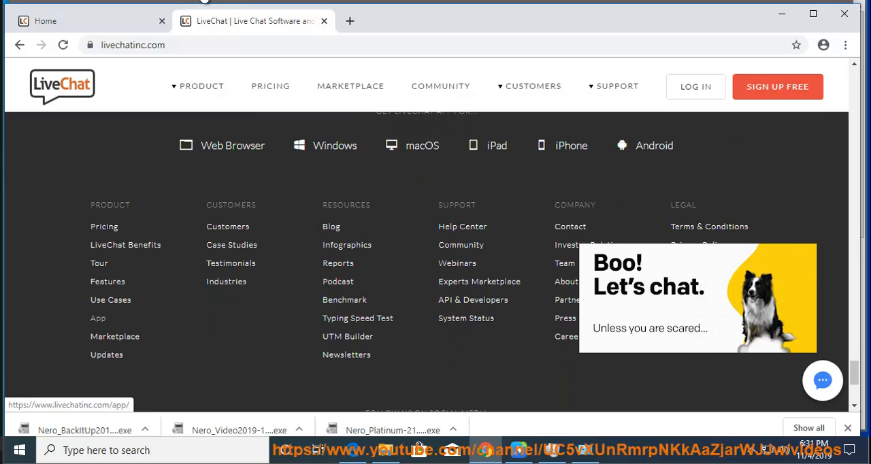
{"action": "left_click", "coordinate": [98, 317]}
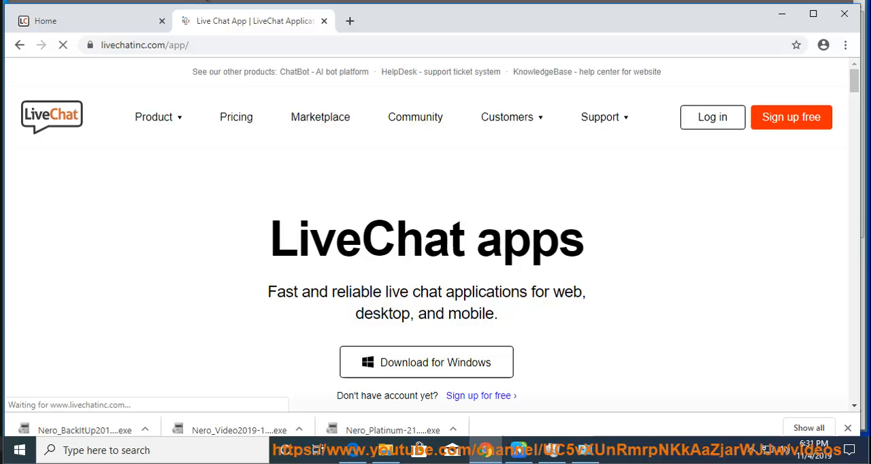
Download LiveChat.dmg for macOS from the Desktop Apps section and show it in the Downloads folder.
{"action": "scroll", "scroll_direction": "down", "scroll_amount": 3}
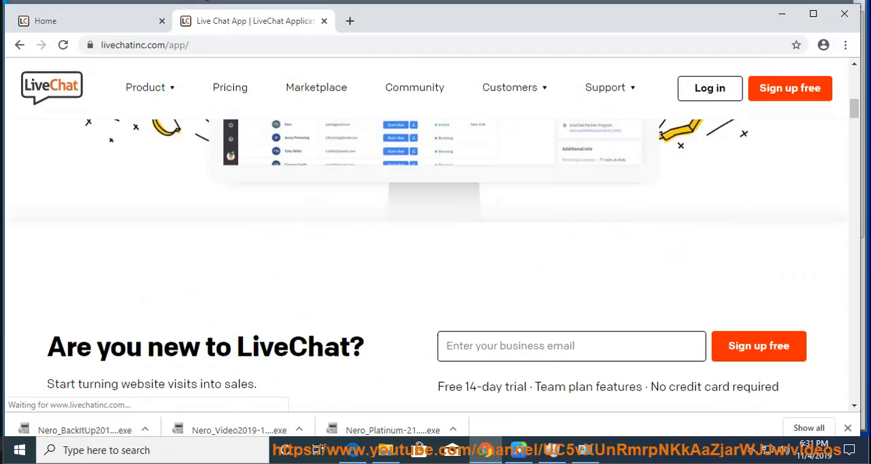
{"action": "scroll", "scroll_direction": "up", "scroll_amount": 3}
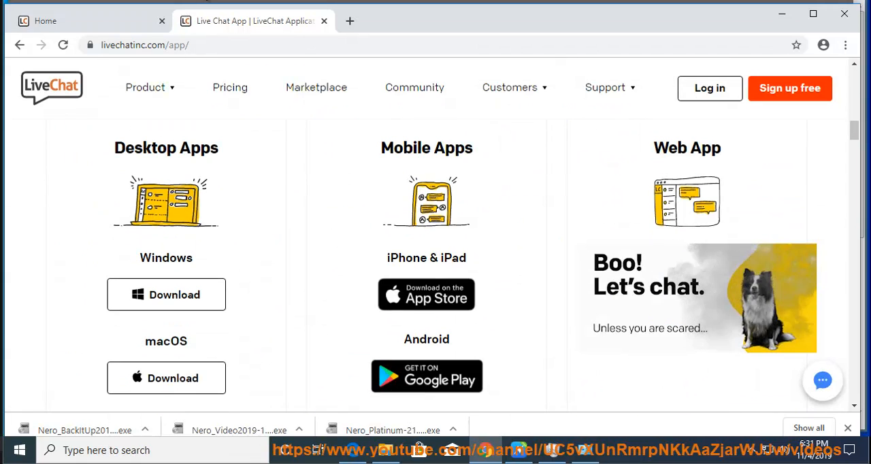
{"action": "mouse_move", "coordinate": [166, 378]}
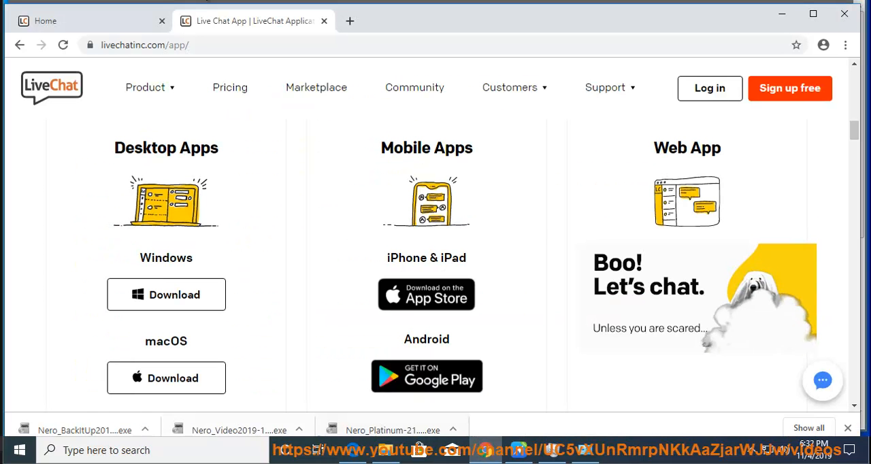
{"action": "left_click", "coordinate": [167, 379]}
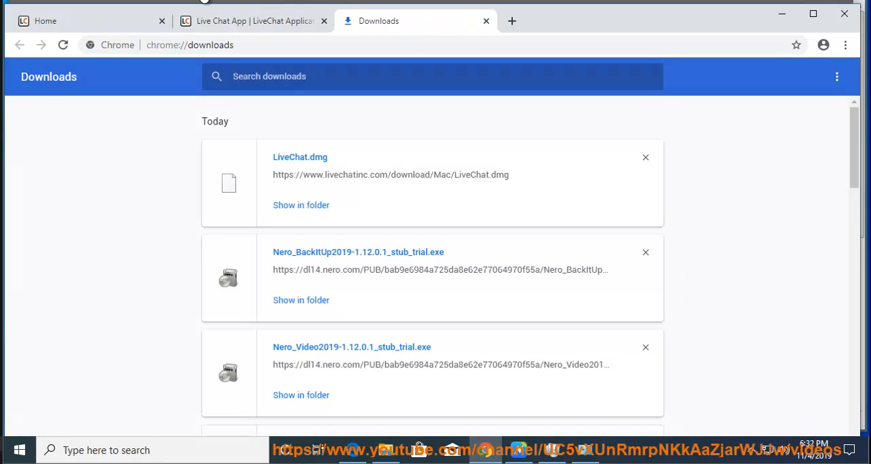
{"action": "left_click", "coordinate": [301, 204]}
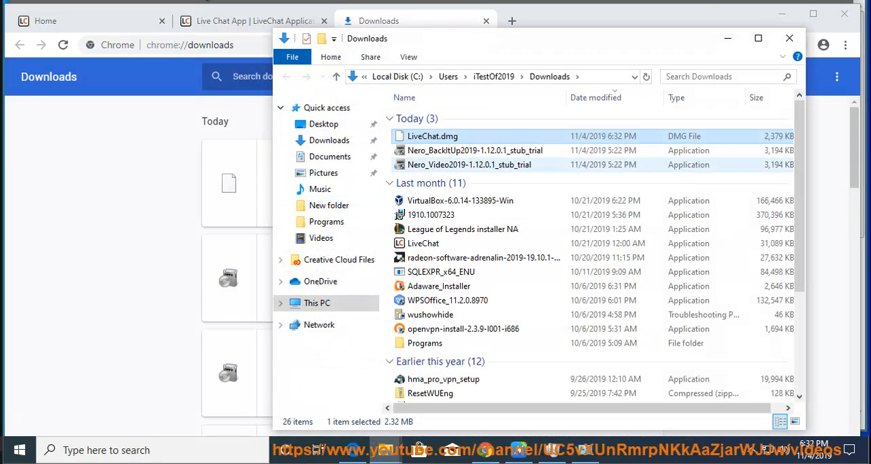
View LiveChat.dmg's Properties, checking the Security tab and returning to General (2.32 MB DMG).
{"action": "right_click", "coordinate": [433, 136]}
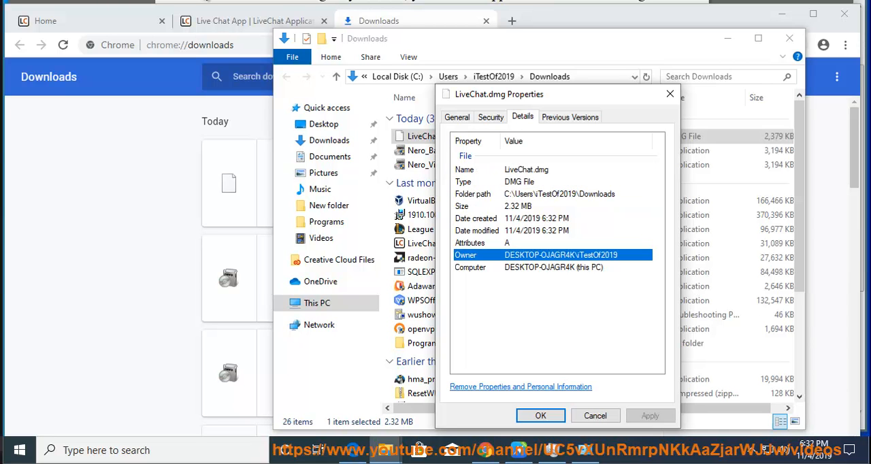
{"action": "left_click", "coordinate": [490, 117]}
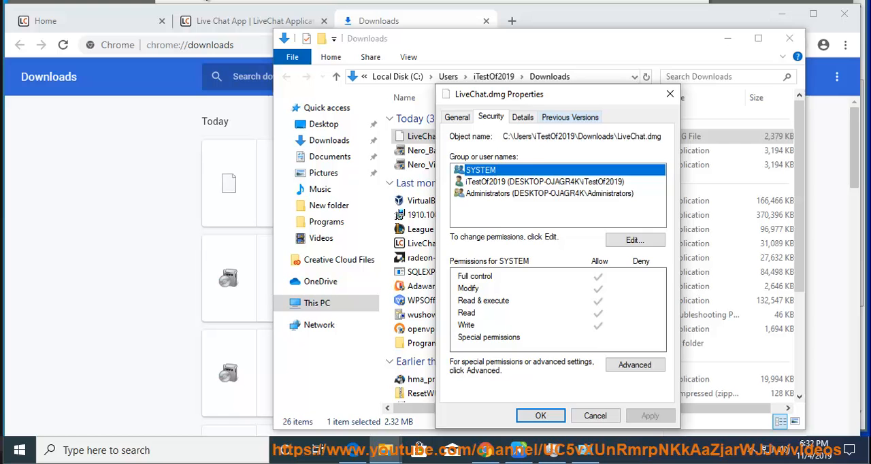
{"action": "left_click", "coordinate": [457, 117]}
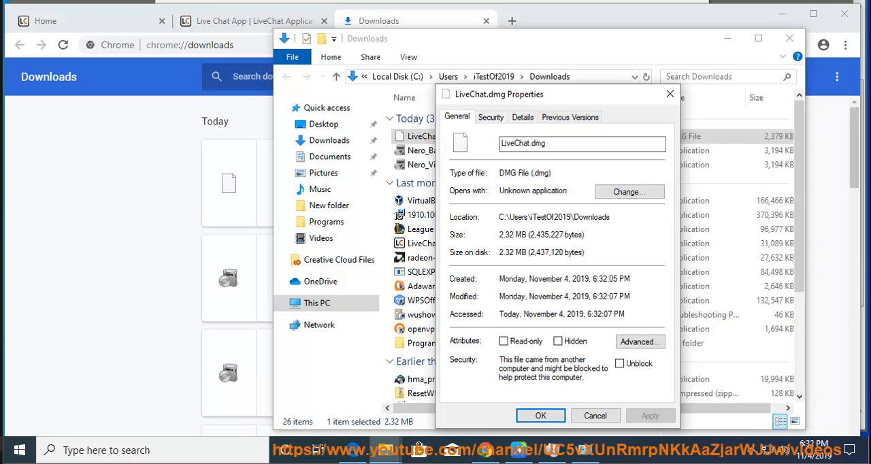